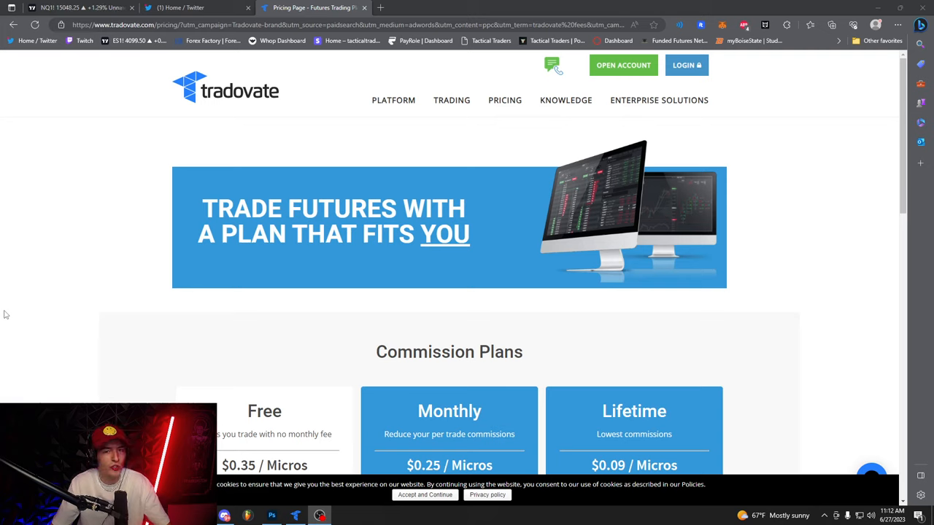
{"action": "mouse_move", "coordinate": [207, 268]}
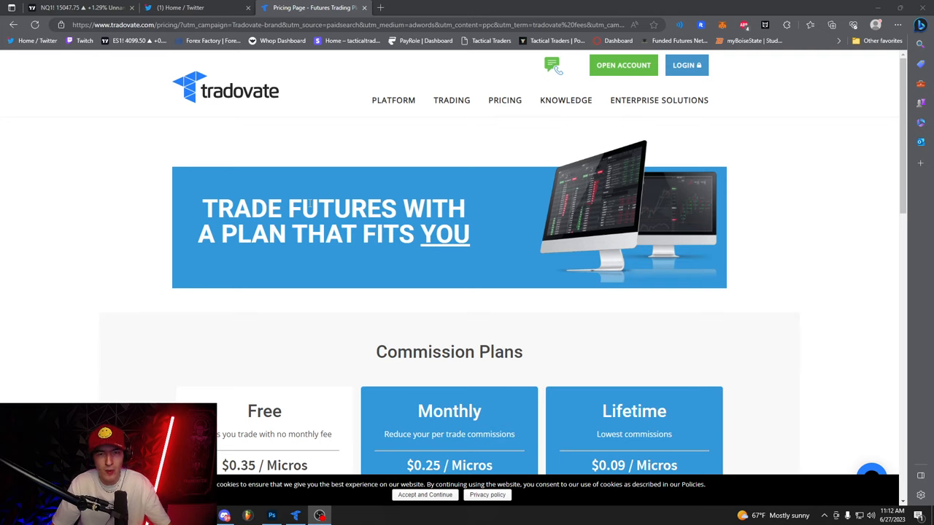
{"action": "mouse_move", "coordinate": [210, 49]}
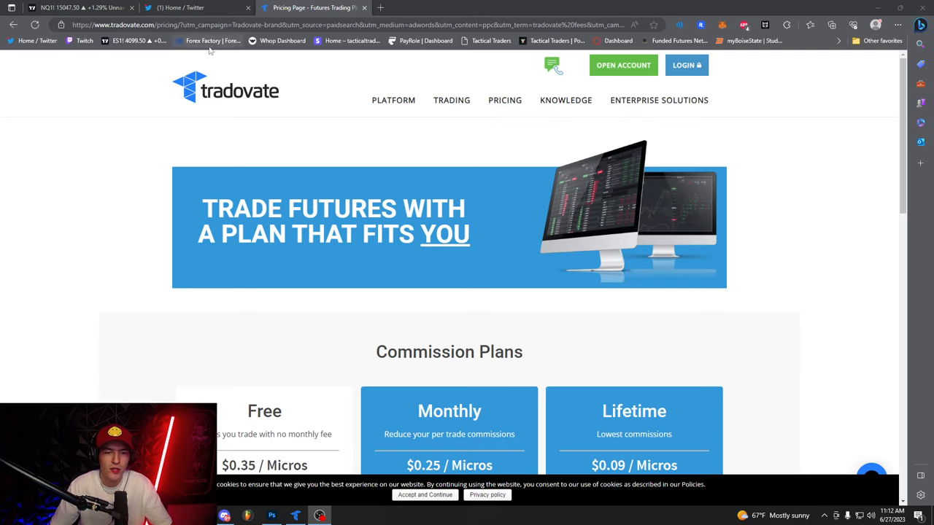
{"action": "mouse_move", "coordinate": [391, 344]}
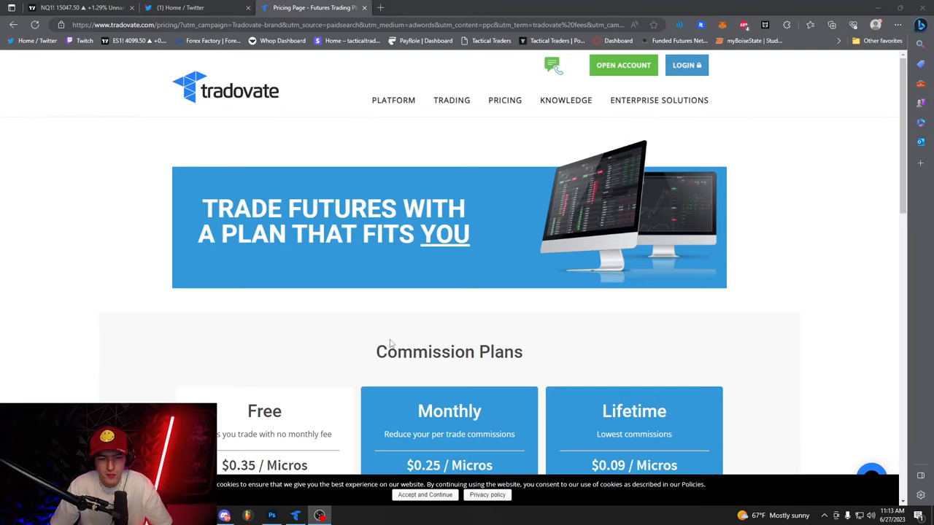
Enter Simulation mode so the demo workspace with DOM, charts and watchlist opens.
{"action": "left_click", "coordinate": [623, 65]}
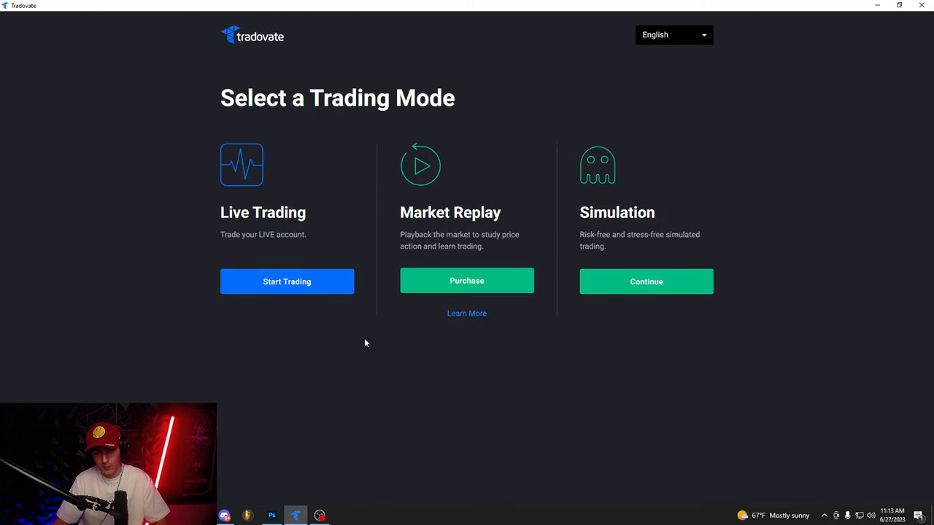
{"action": "mouse_move", "coordinate": [116, 383]}
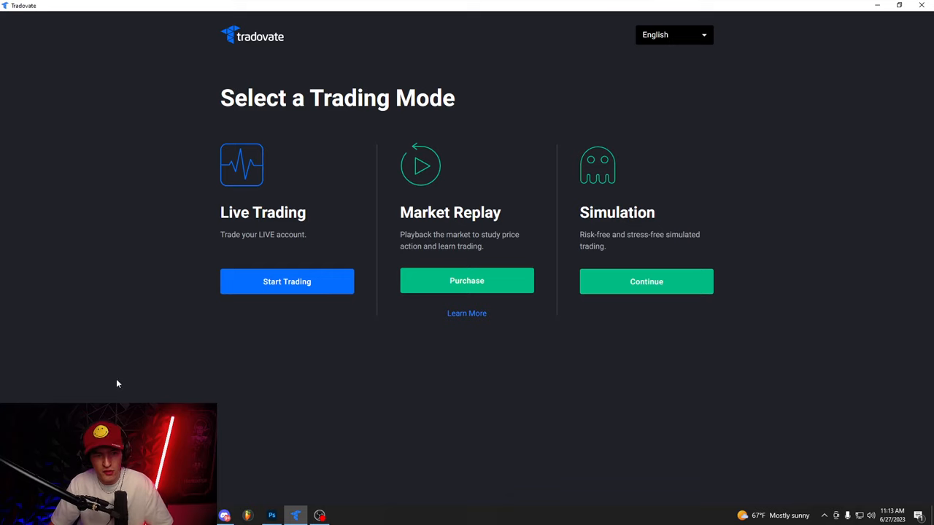
{"action": "mouse_move", "coordinate": [464, 368]}
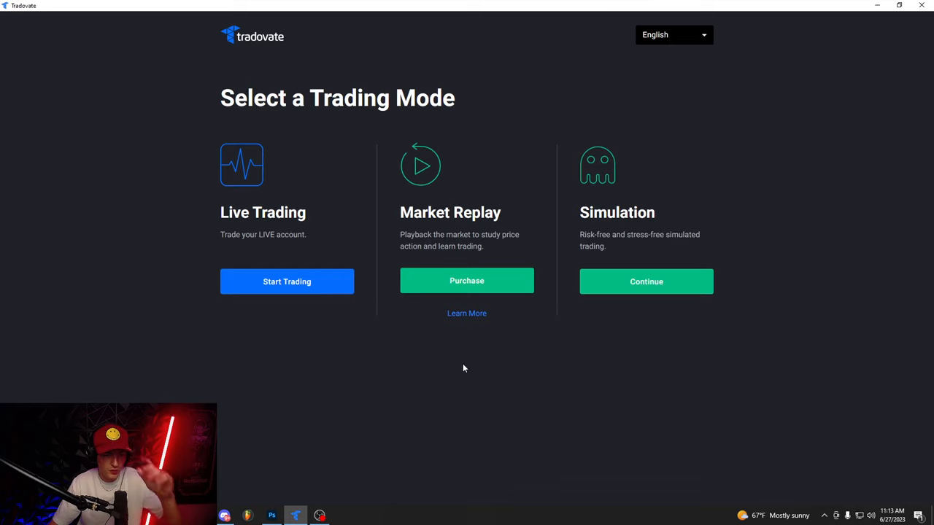
{"action": "mouse_move", "coordinate": [286, 281]}
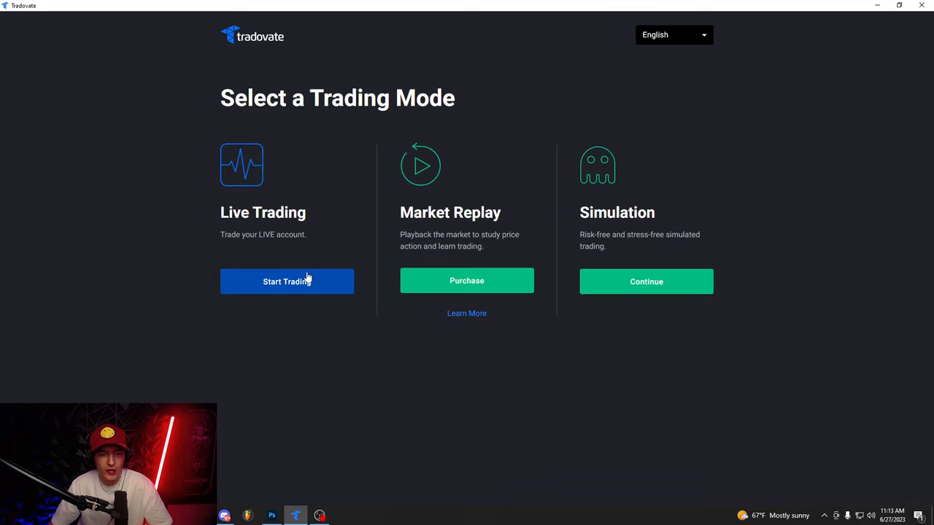
{"action": "mouse_move", "coordinate": [348, 251]}
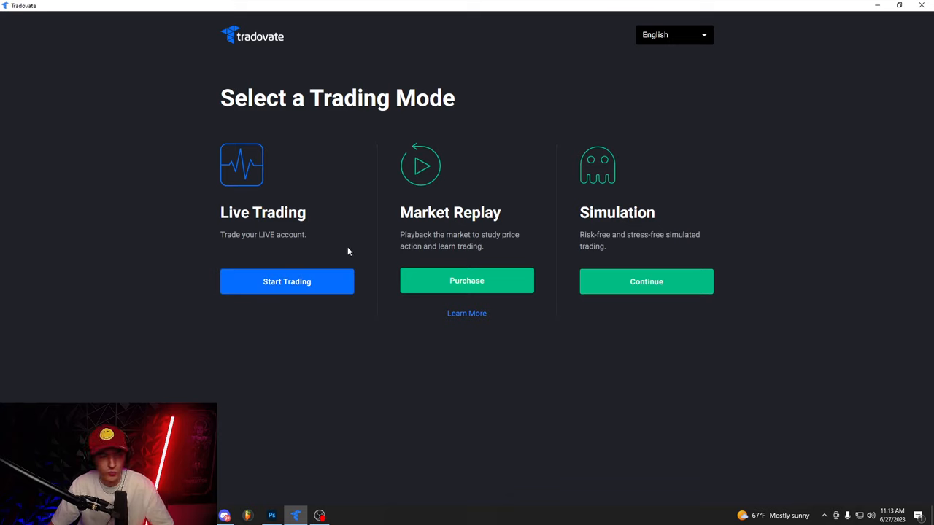
{"action": "mouse_move", "coordinate": [331, 362]}
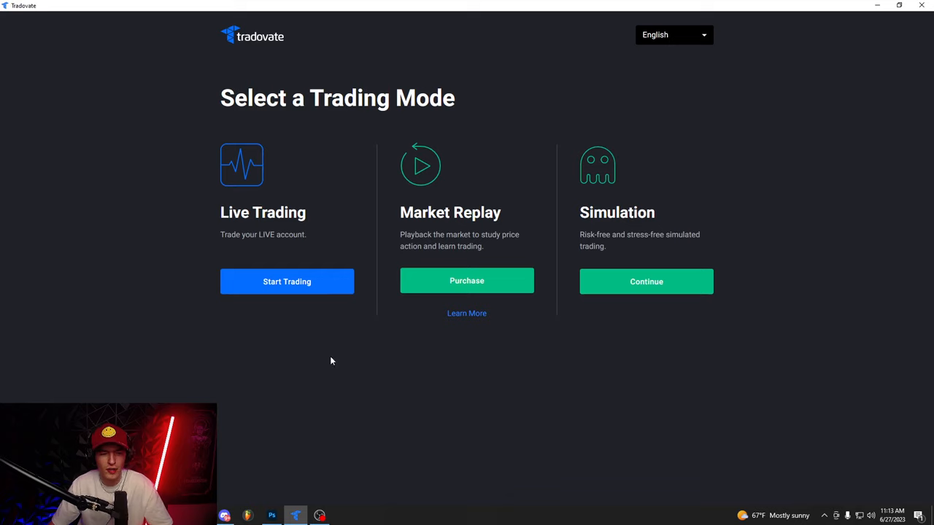
{"action": "mouse_move", "coordinate": [577, 212]}
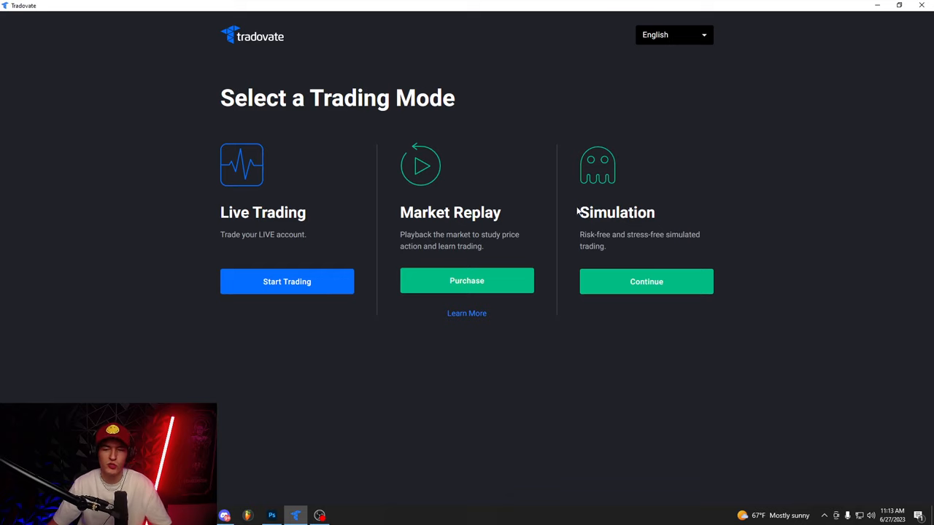
{"action": "mouse_move", "coordinate": [647, 282]}
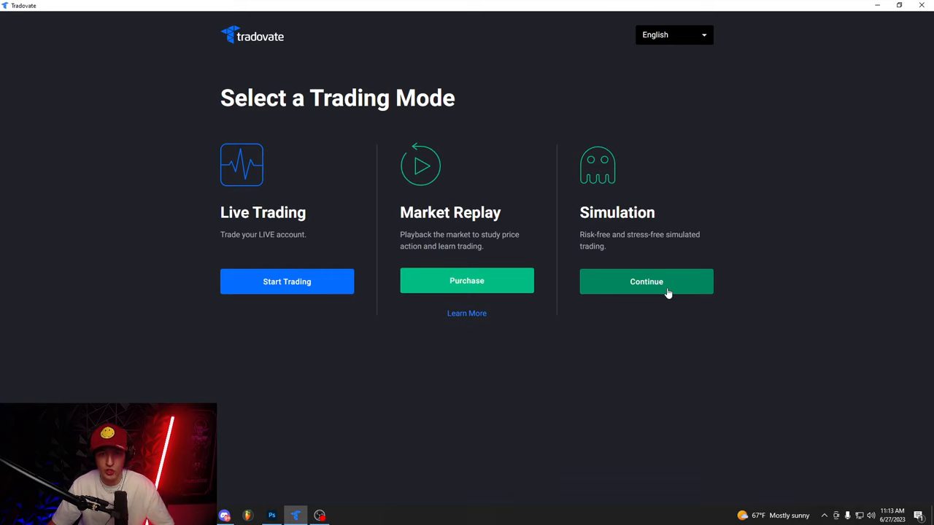
{"action": "left_click", "coordinate": [644, 282]}
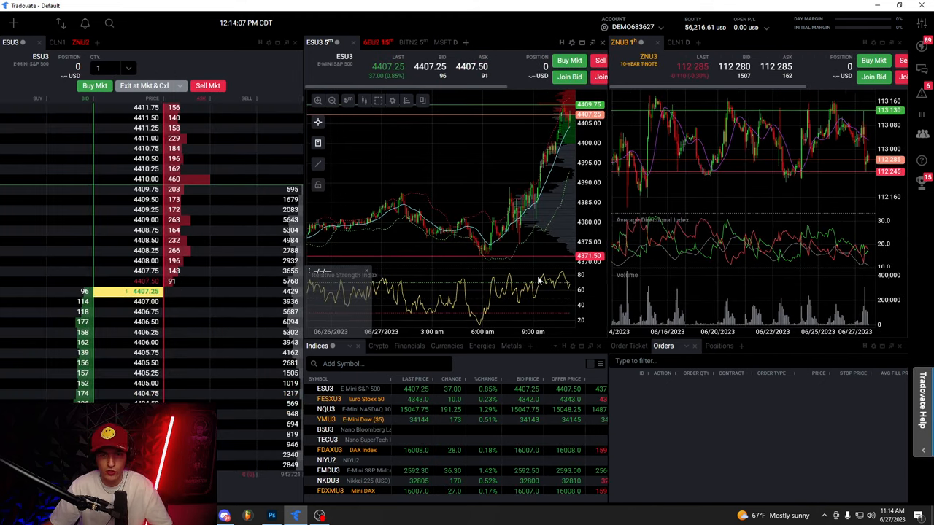
{"action": "mouse_move", "coordinate": [519, 279]}
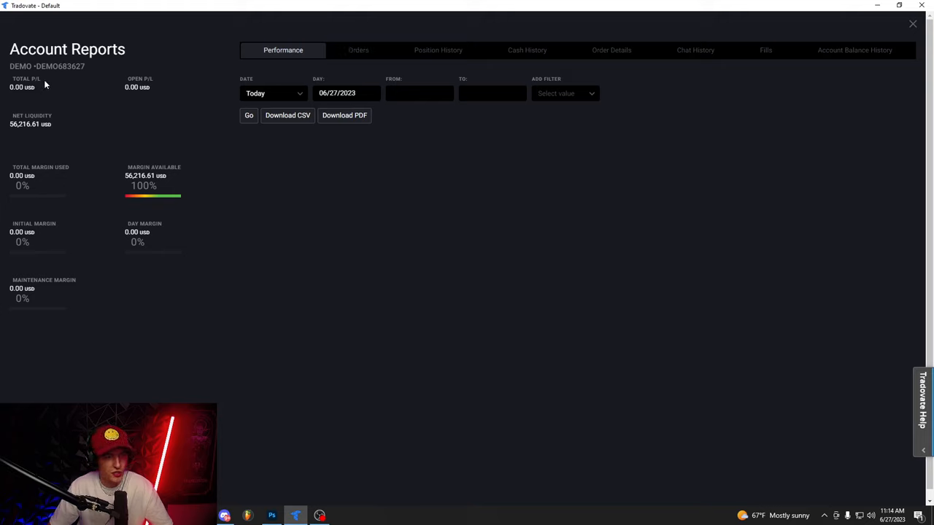
{"action": "mouse_move", "coordinate": [72, 75]}
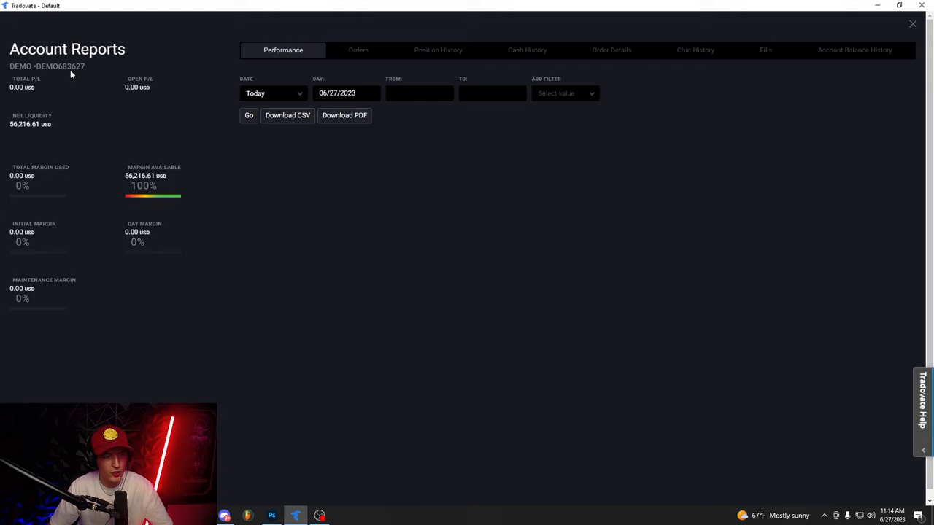
{"action": "mouse_move", "coordinate": [105, 56]}
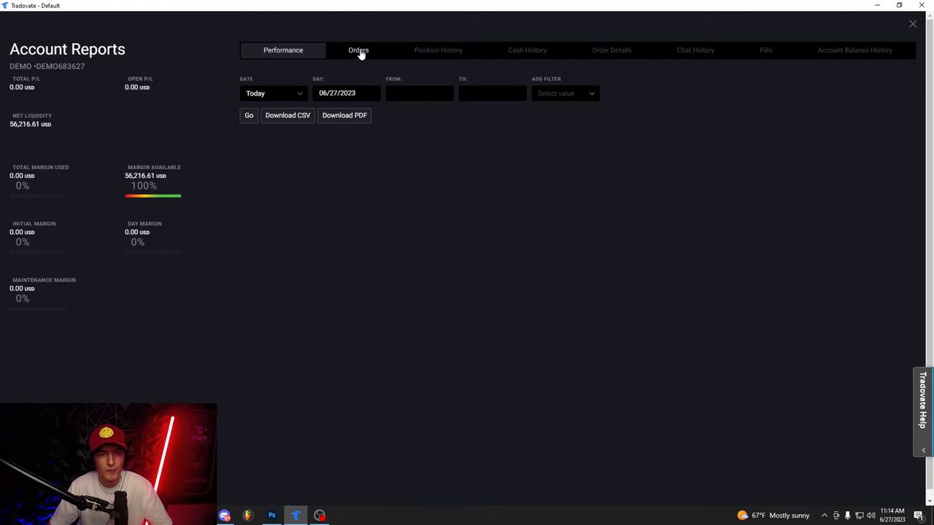
{"action": "left_click", "coordinate": [272, 93]}
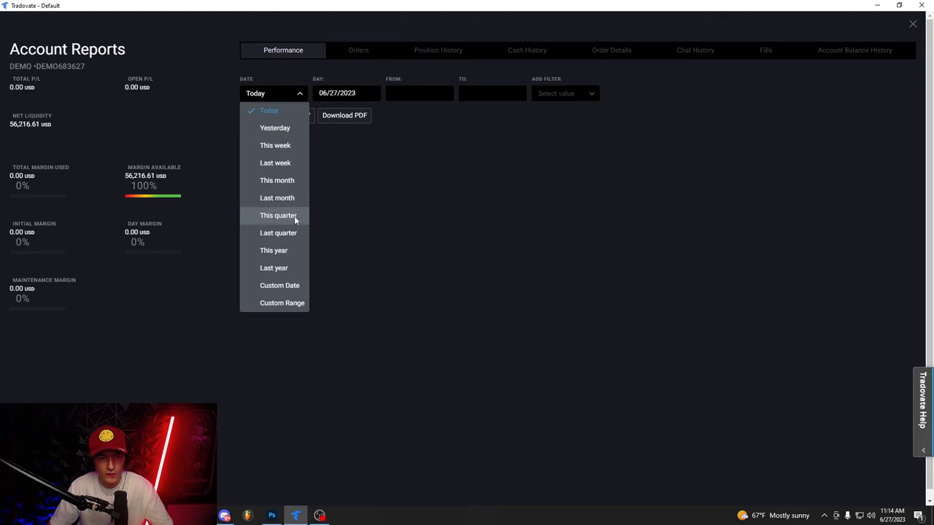
{"action": "left_click", "coordinate": [278, 181]}
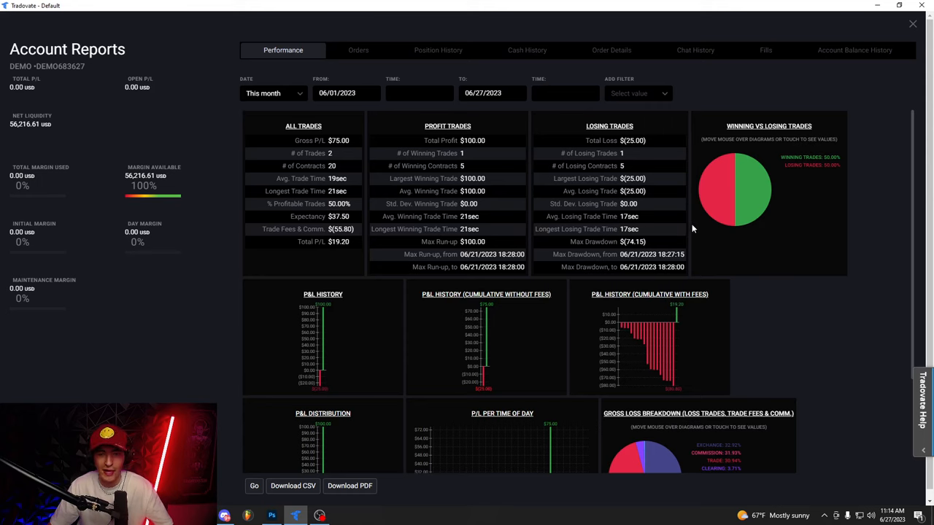
{"action": "mouse_move", "coordinate": [634, 235]}
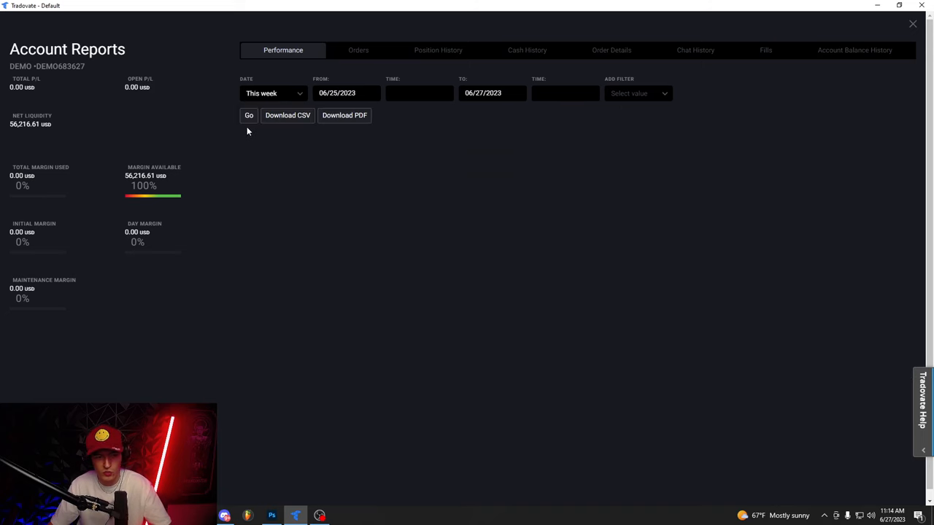
{"action": "left_click", "coordinate": [526, 50]}
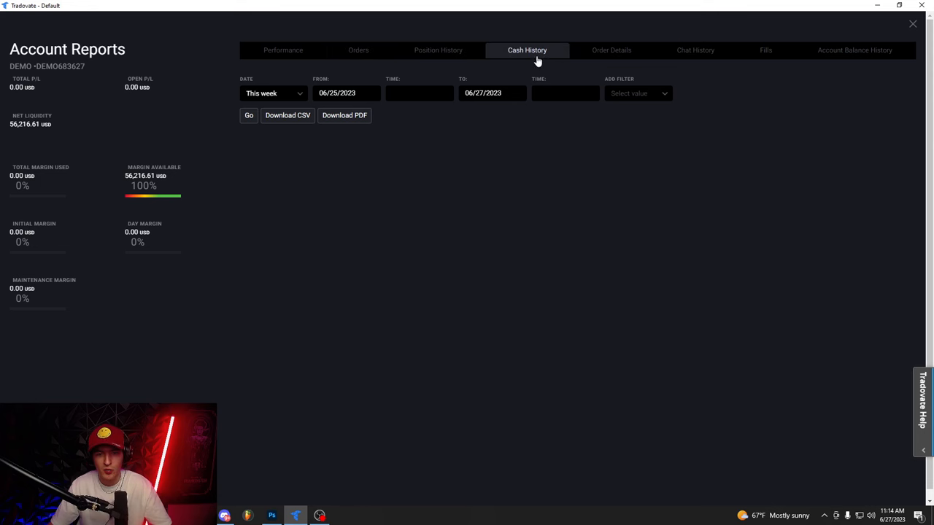
{"action": "left_click", "coordinate": [855, 50]}
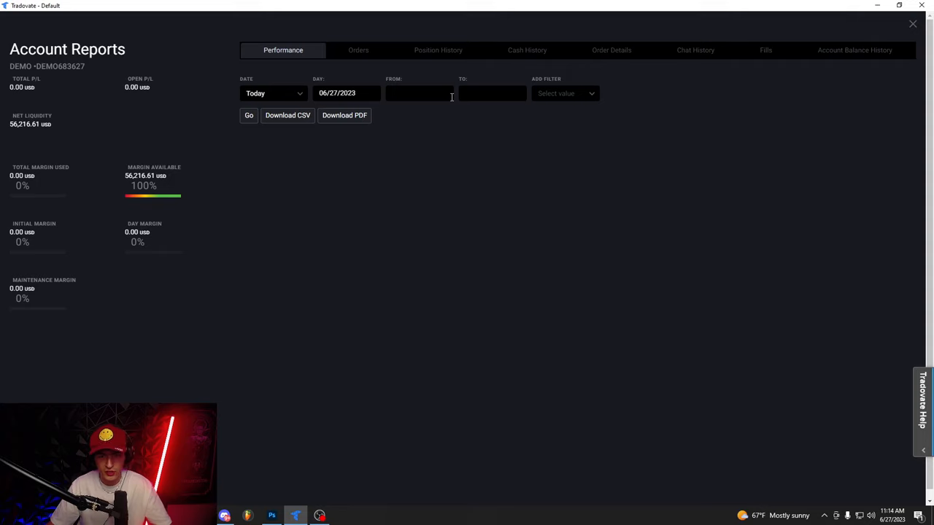
{"action": "mouse_move", "coordinate": [479, 134]}
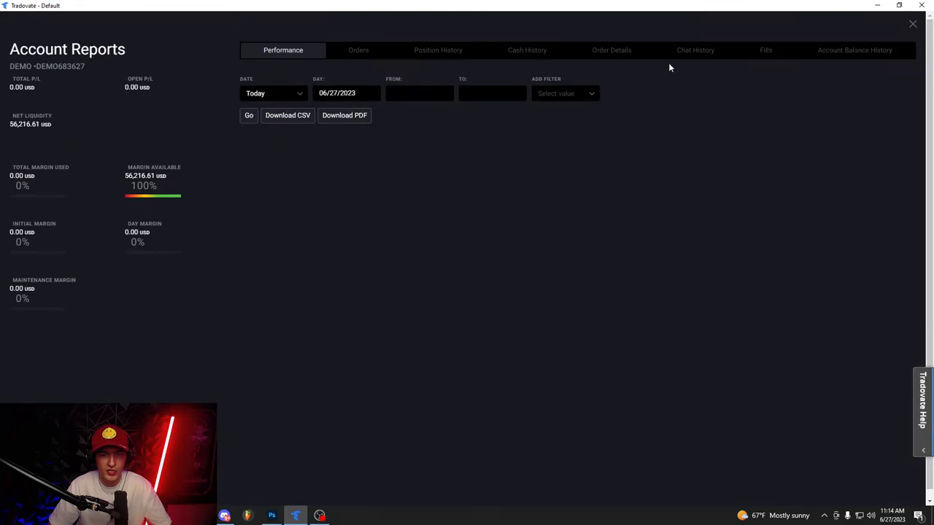
{"action": "mouse_move", "coordinate": [666, 193]}
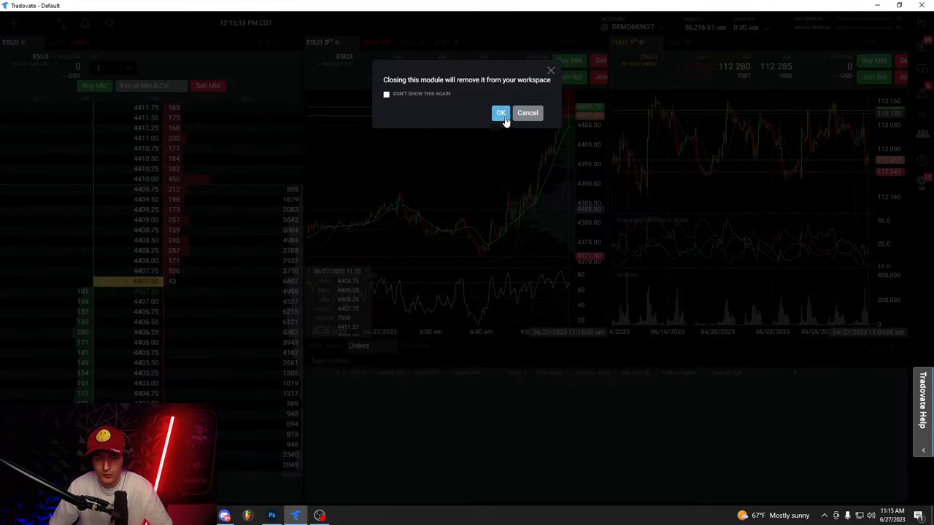
Confirm removing the indices/orders module so the charts fill the workspace.
{"action": "left_click", "coordinate": [528, 112]}
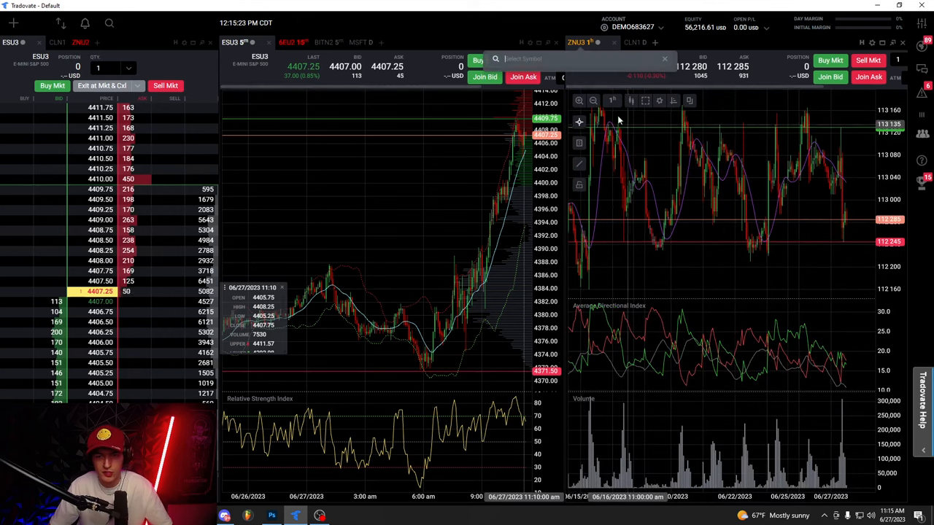
Search 'nq' and load the NQU3 E-mini Nasdaq 100 contract into the right-hand chart.
{"action": "type", "text": "nq"}
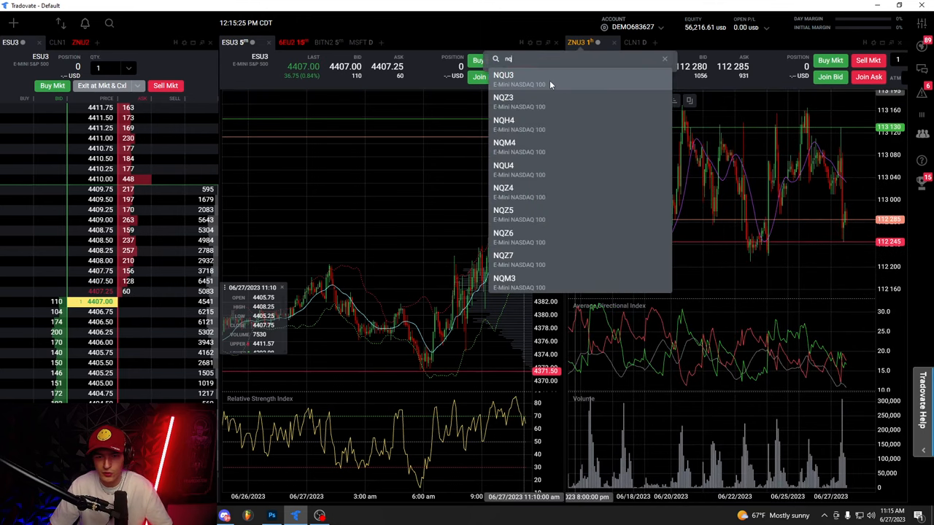
{"action": "left_click", "coordinate": [502, 79]}
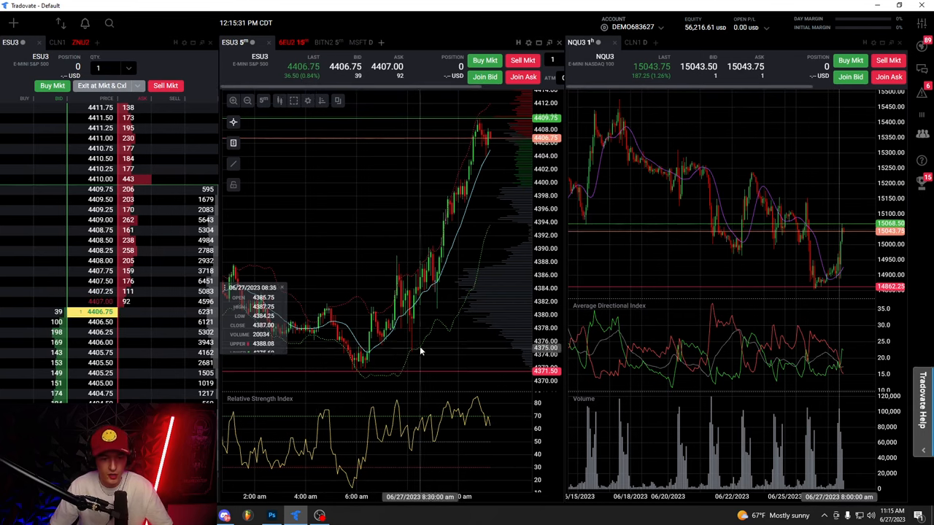
Delete the Simple Moving Average and RSI indicators from the ES chart.
{"action": "left_click", "coordinate": [308, 100]}
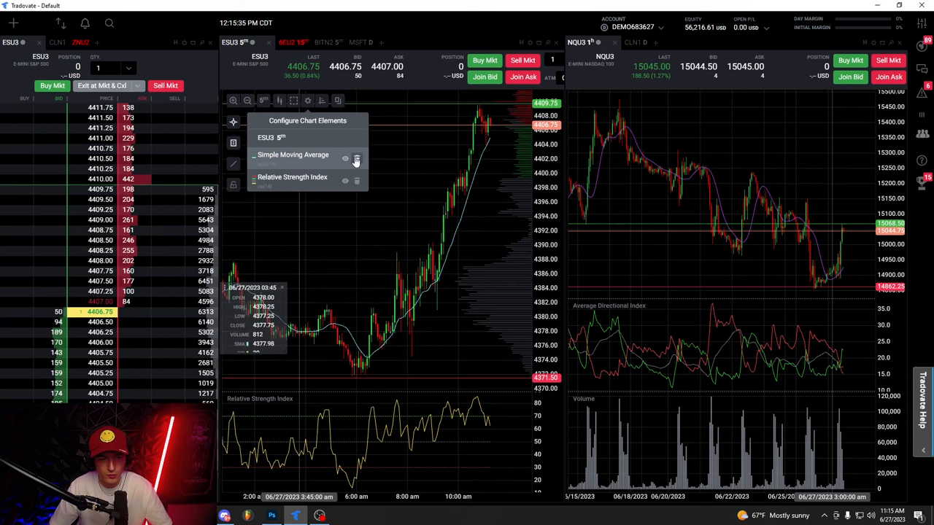
{"action": "left_click", "coordinate": [356, 159]}
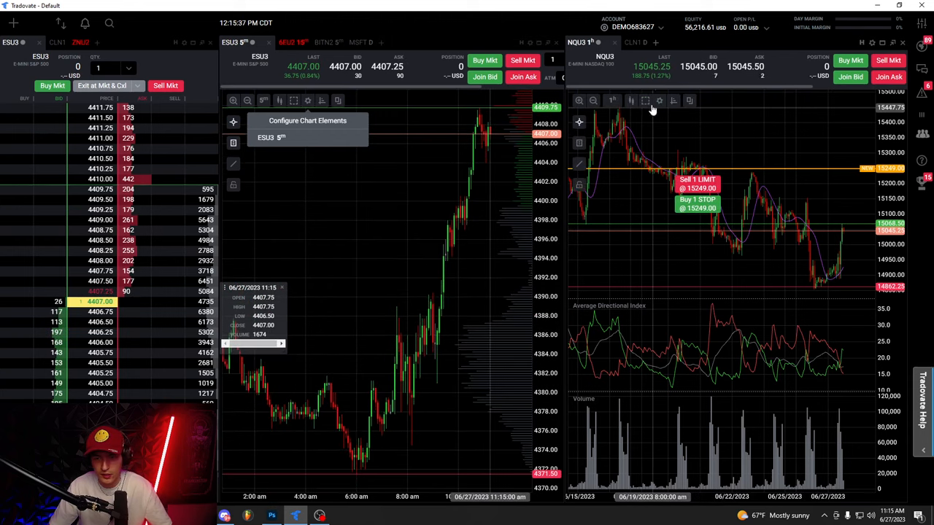
{"action": "left_click", "coordinate": [659, 100]}
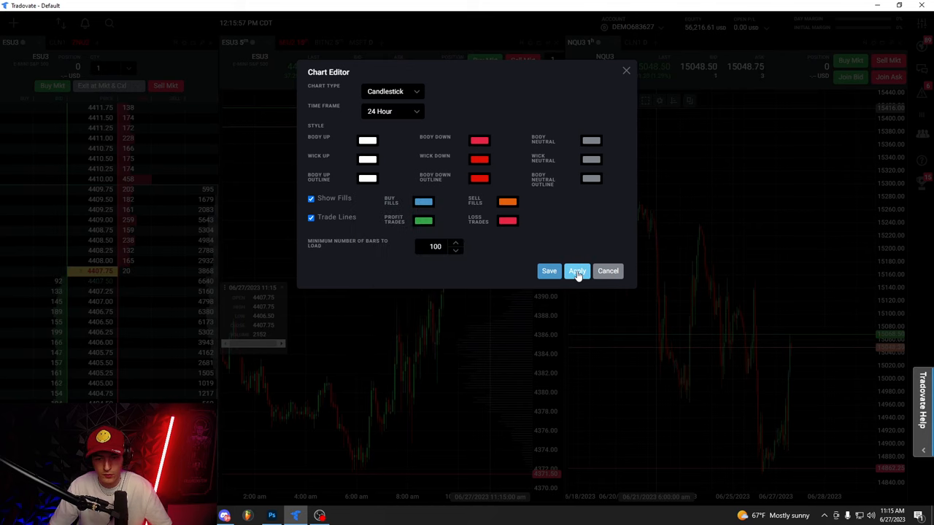
Save the red-and-white candle styling and switch the NQ chart to a shorter period.
{"action": "left_click", "coordinate": [576, 270]}
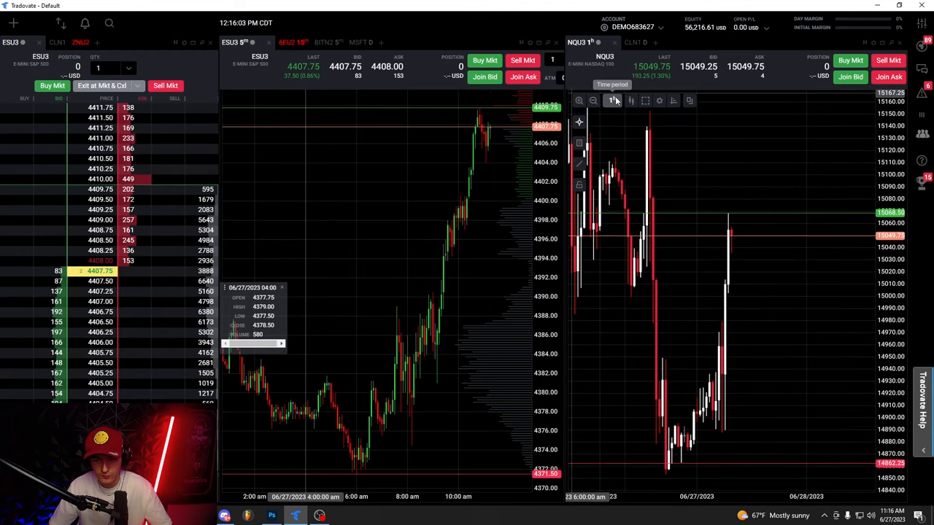
{"action": "left_click", "coordinate": [611, 99]}
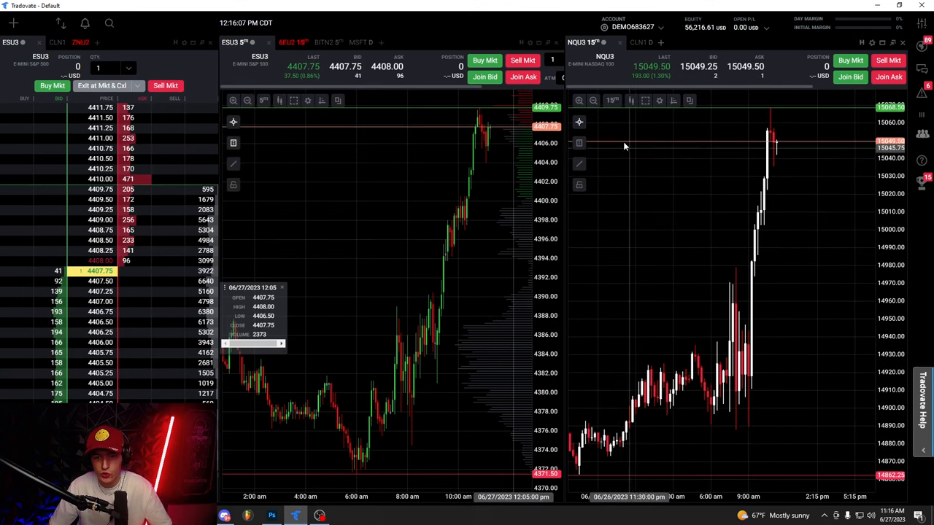
Draw a shaded rectangle price zone on the NQ chart, then bring up TradingView.
{"action": "left_click", "coordinate": [578, 163]}
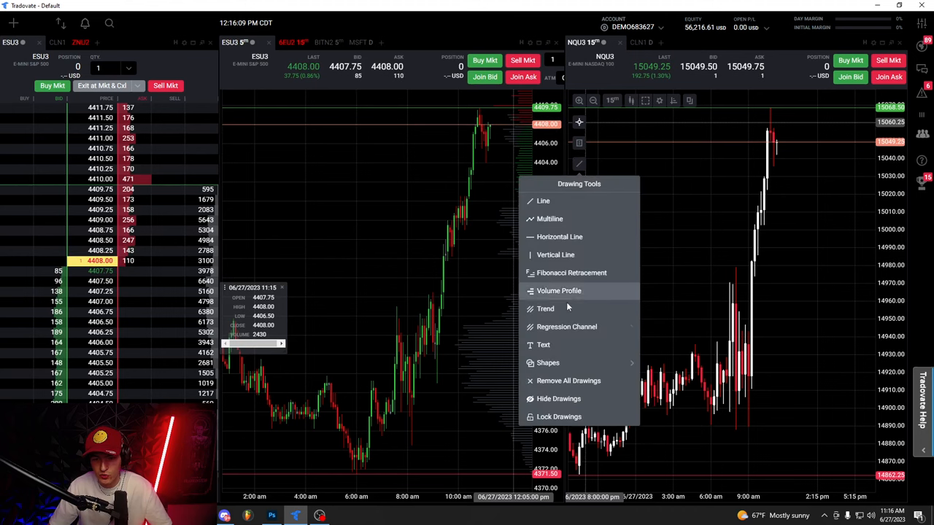
{"action": "left_click", "coordinate": [549, 362]}
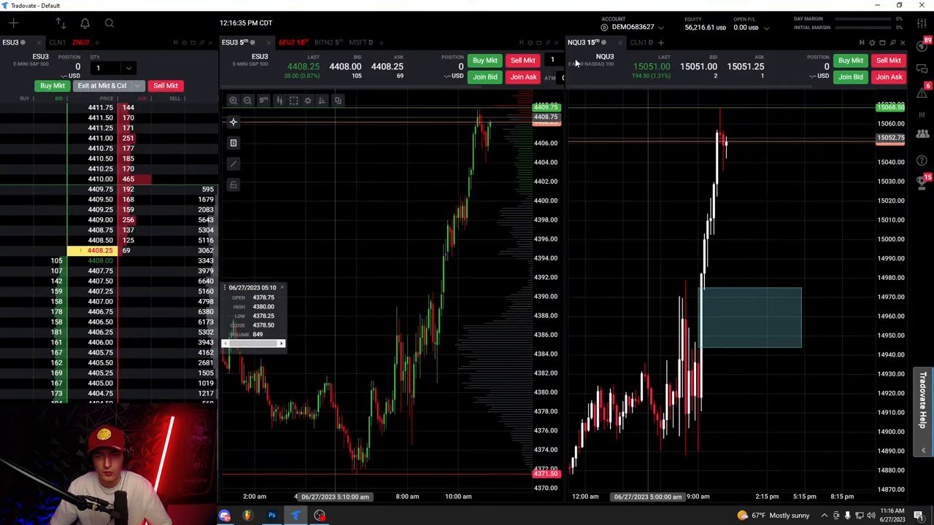
{"action": "left_click", "coordinate": [903, 42]}
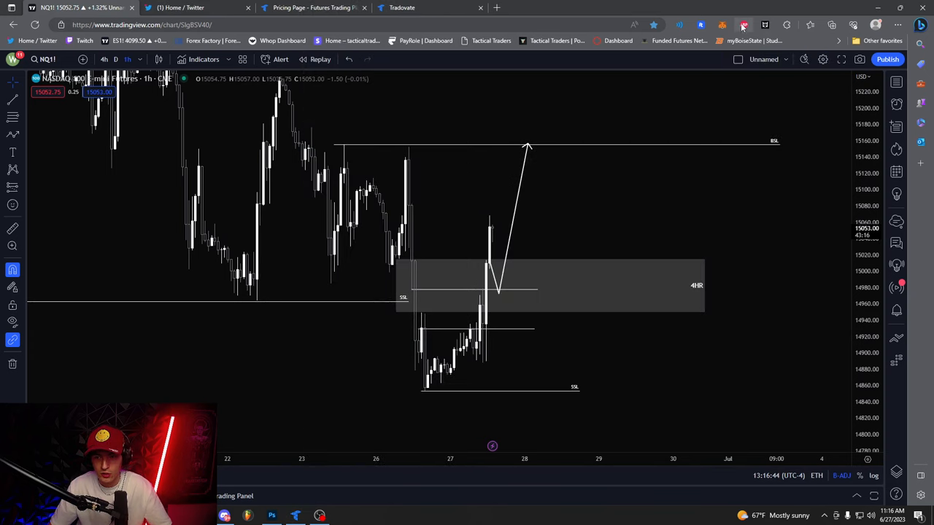
Switch the NQ1! chart to 1 minute with the Tradovate DOM window beside it.
{"action": "left_click", "coordinate": [744, 24]}
{"action": "type", "text": "mes"}
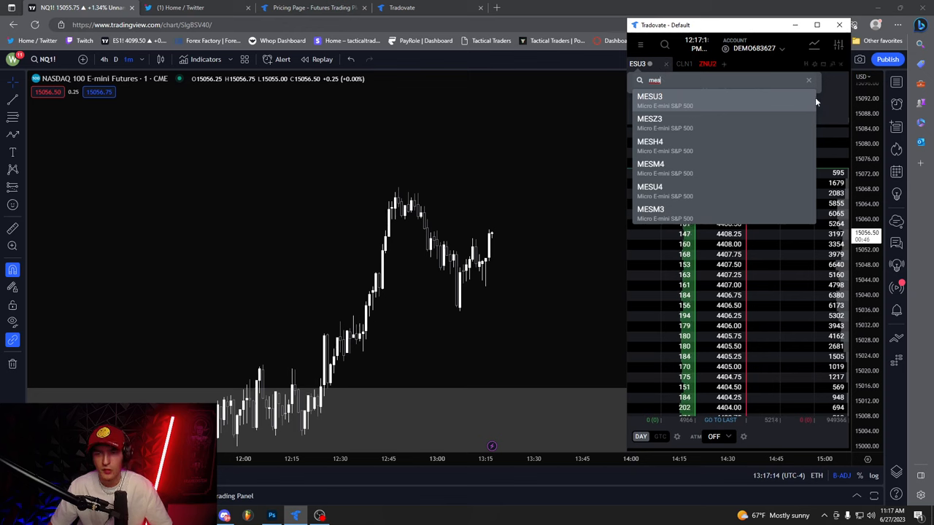
Load ESU3 into the DOM with size 3 contracts and bring up its settings.
{"action": "left_click", "coordinate": [649, 96]}
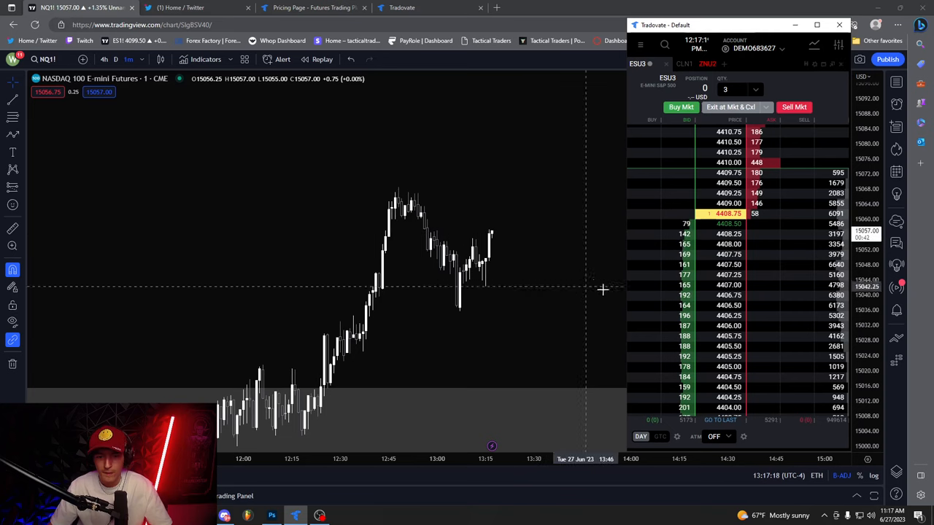
{"action": "left_click", "coordinate": [680, 108]}
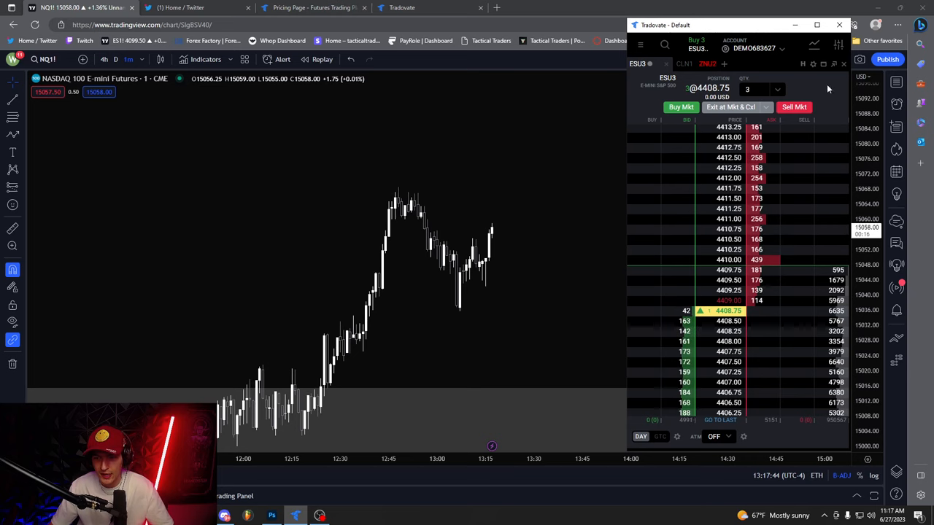
{"action": "left_click", "coordinate": [812, 65]}
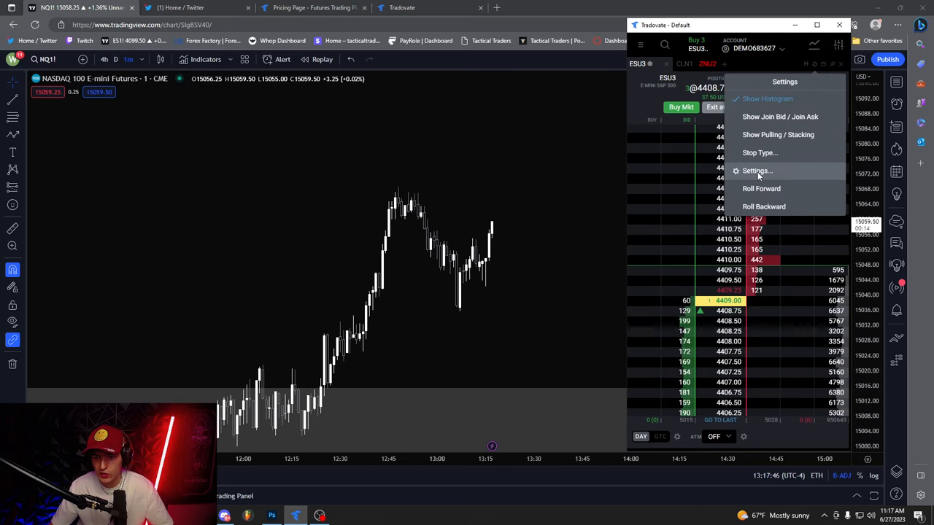
{"action": "left_click", "coordinate": [756, 169]}
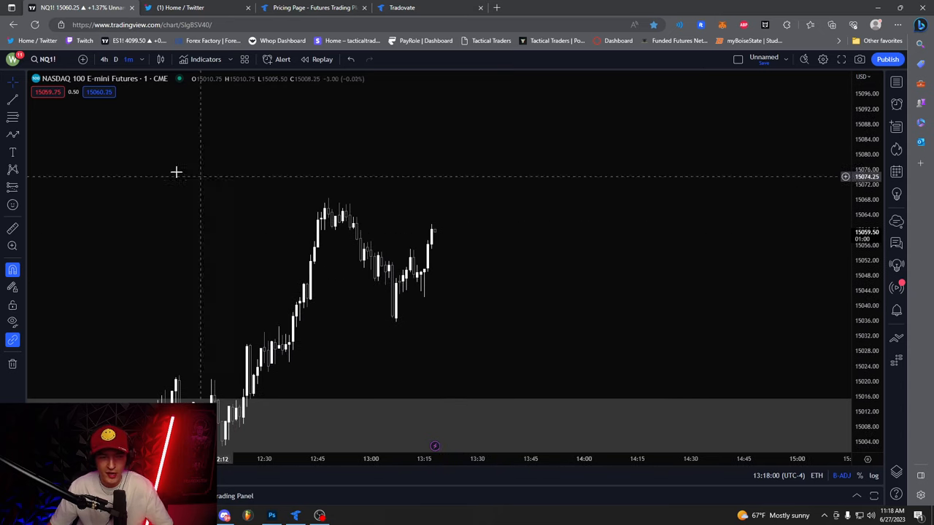
Place a Long Position risk/reward box on the NQ 1-minute chart and extend its levels right.
{"action": "left_click", "coordinate": [435, 201]}
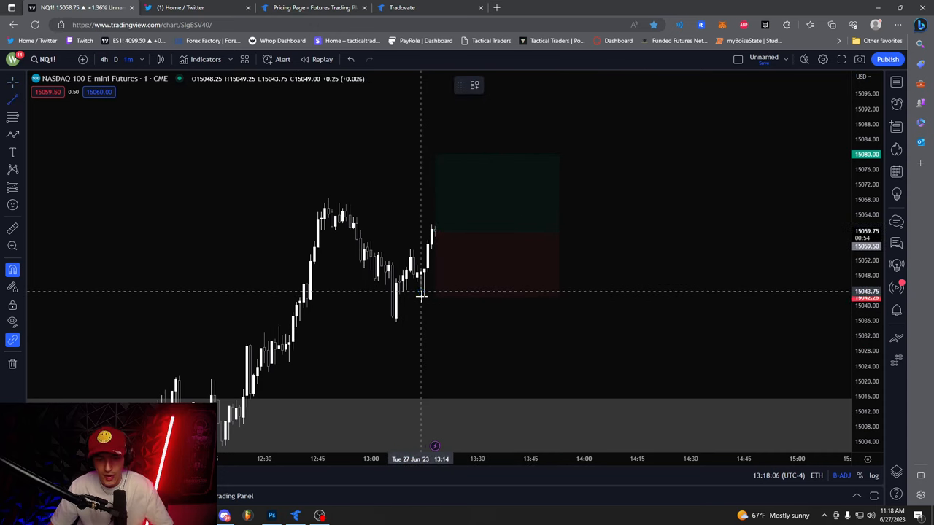
{"action": "left_click_drag", "start_coordinate": [424, 297], "coordinate": [560, 292]}
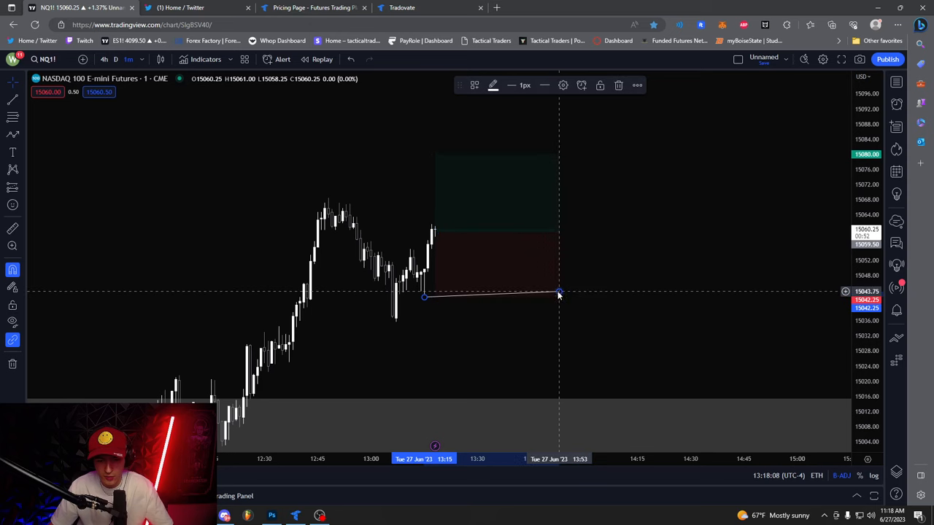
{"action": "left_click_drag", "start_coordinate": [557, 294], "coordinate": [569, 300]}
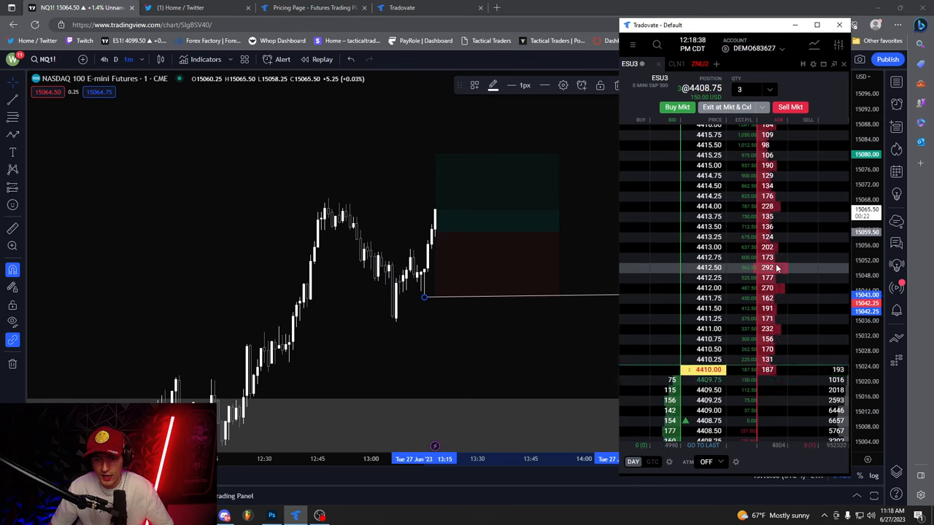
Place ESU3 limit orders at 4409.75 and 4410.00, let them fill, then flatten and cancel.
{"action": "left_click", "coordinate": [802, 268]}
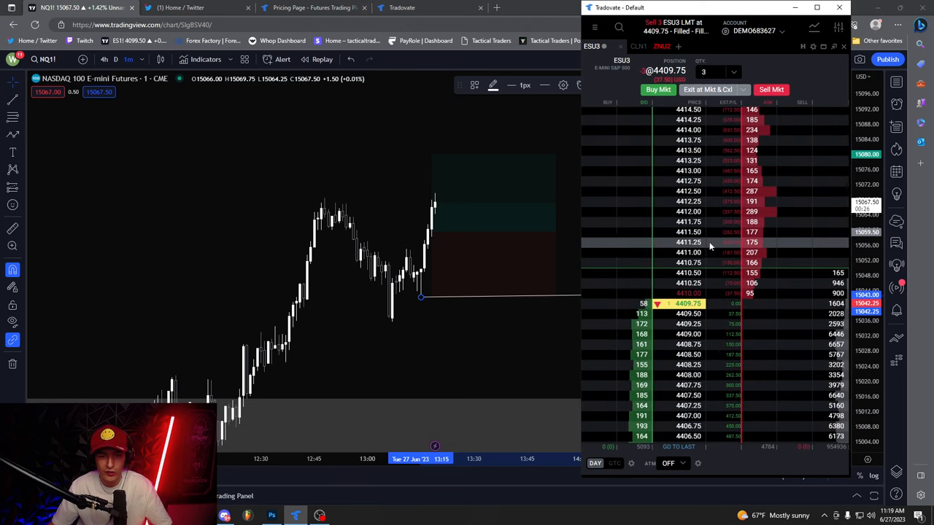
{"action": "left_click", "coordinate": [707, 89]}
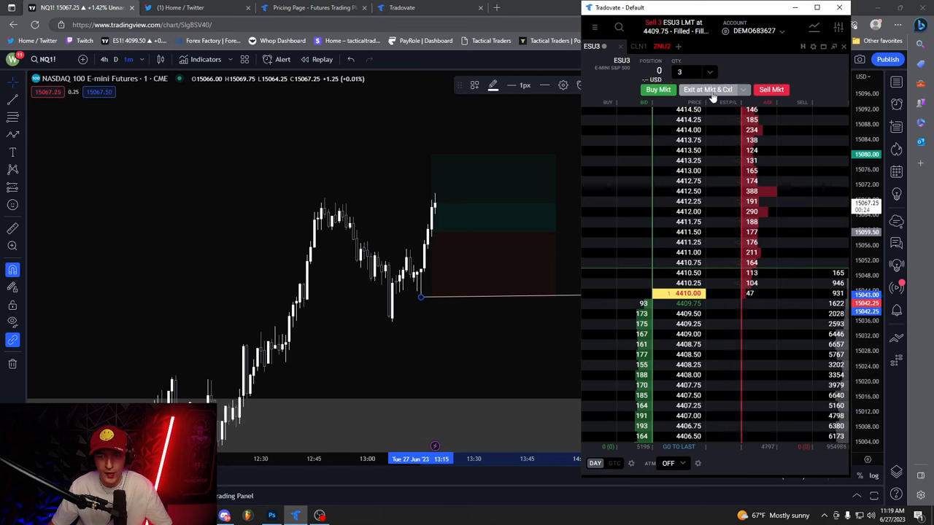
{"action": "left_click", "coordinate": [656, 89]}
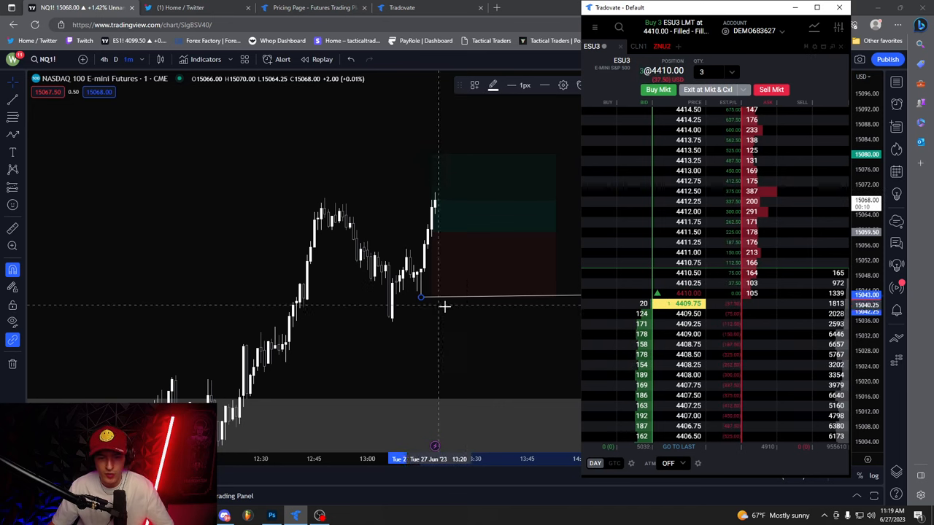
{"action": "left_click", "coordinate": [839, 8]}
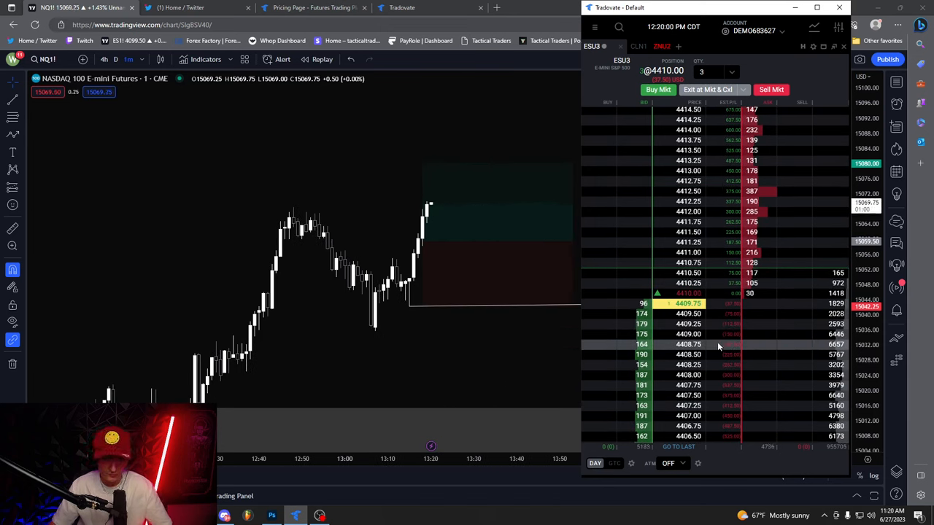
Switch the chart to ES1!, place a 3-contract ESU3 sell limit at 4410.75 and cancel it.
{"action": "left_click", "coordinate": [839, 7]}
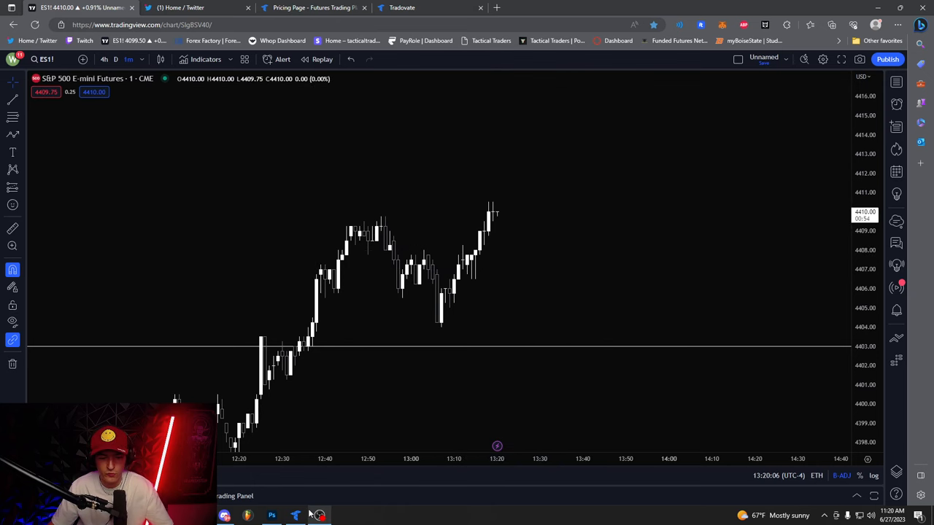
{"action": "left_click", "coordinate": [295, 516]}
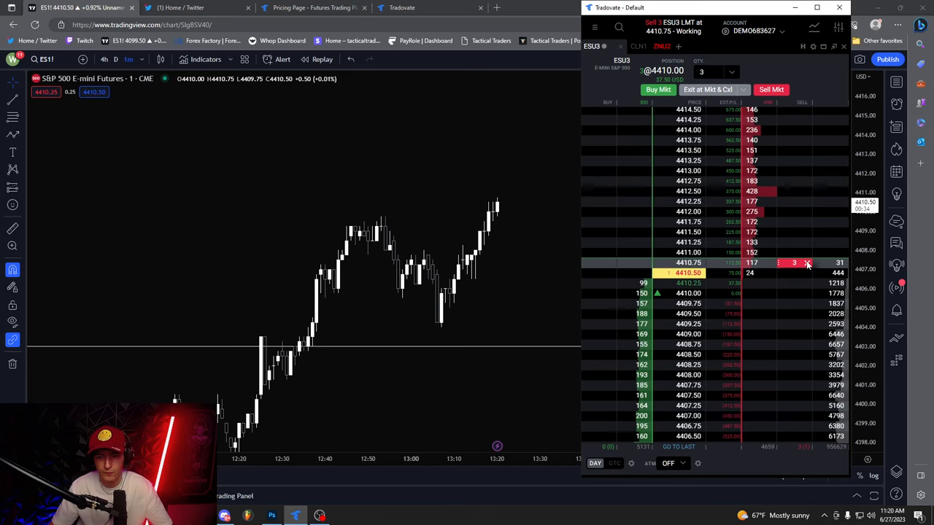
{"action": "left_click", "coordinate": [807, 263]}
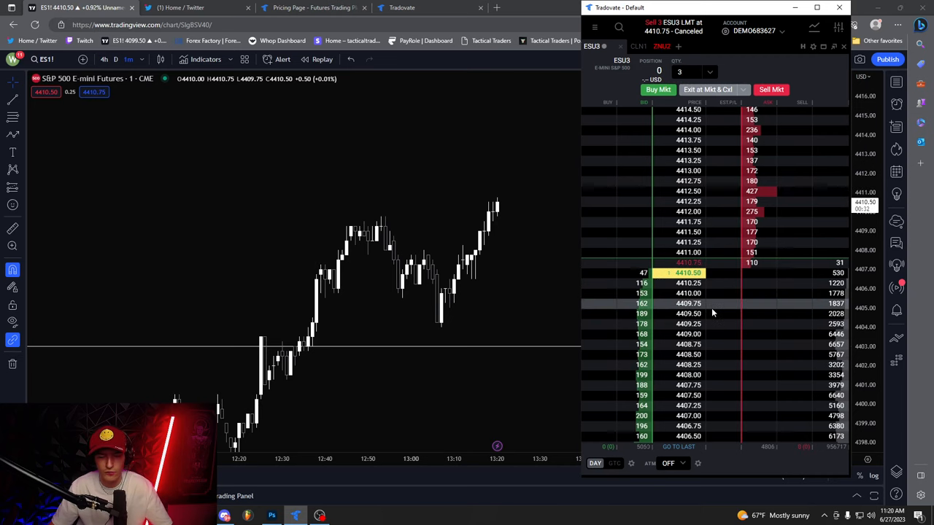